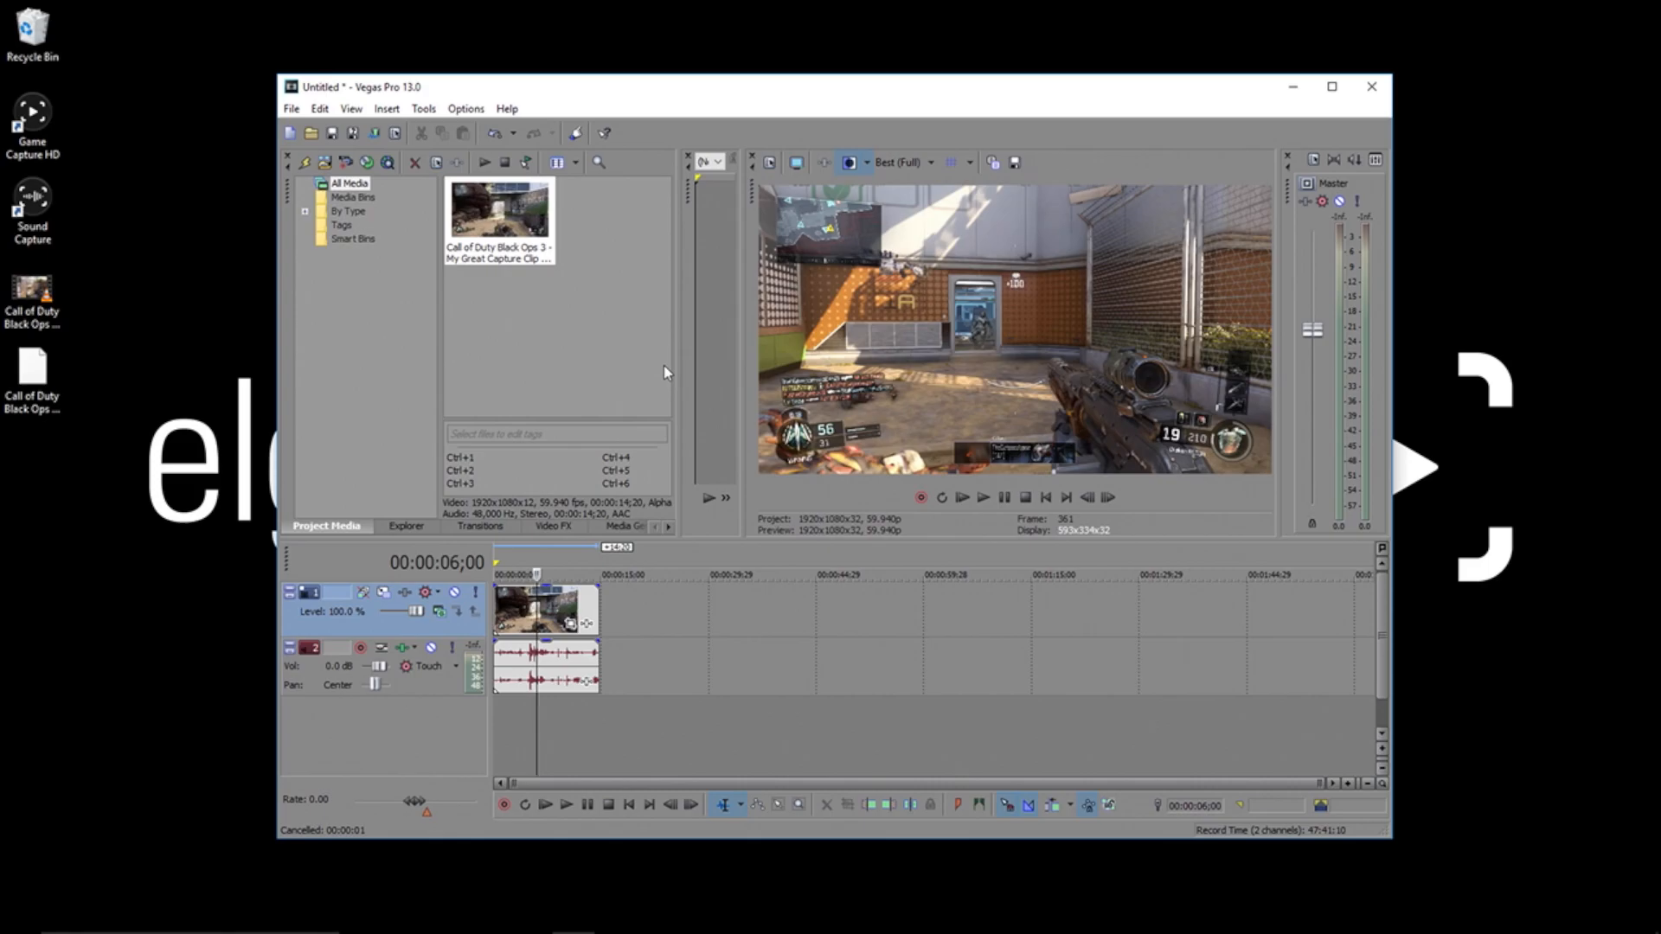
Bring up the File menu's project commands.
{"action": "left_click", "coordinate": [290, 108]}
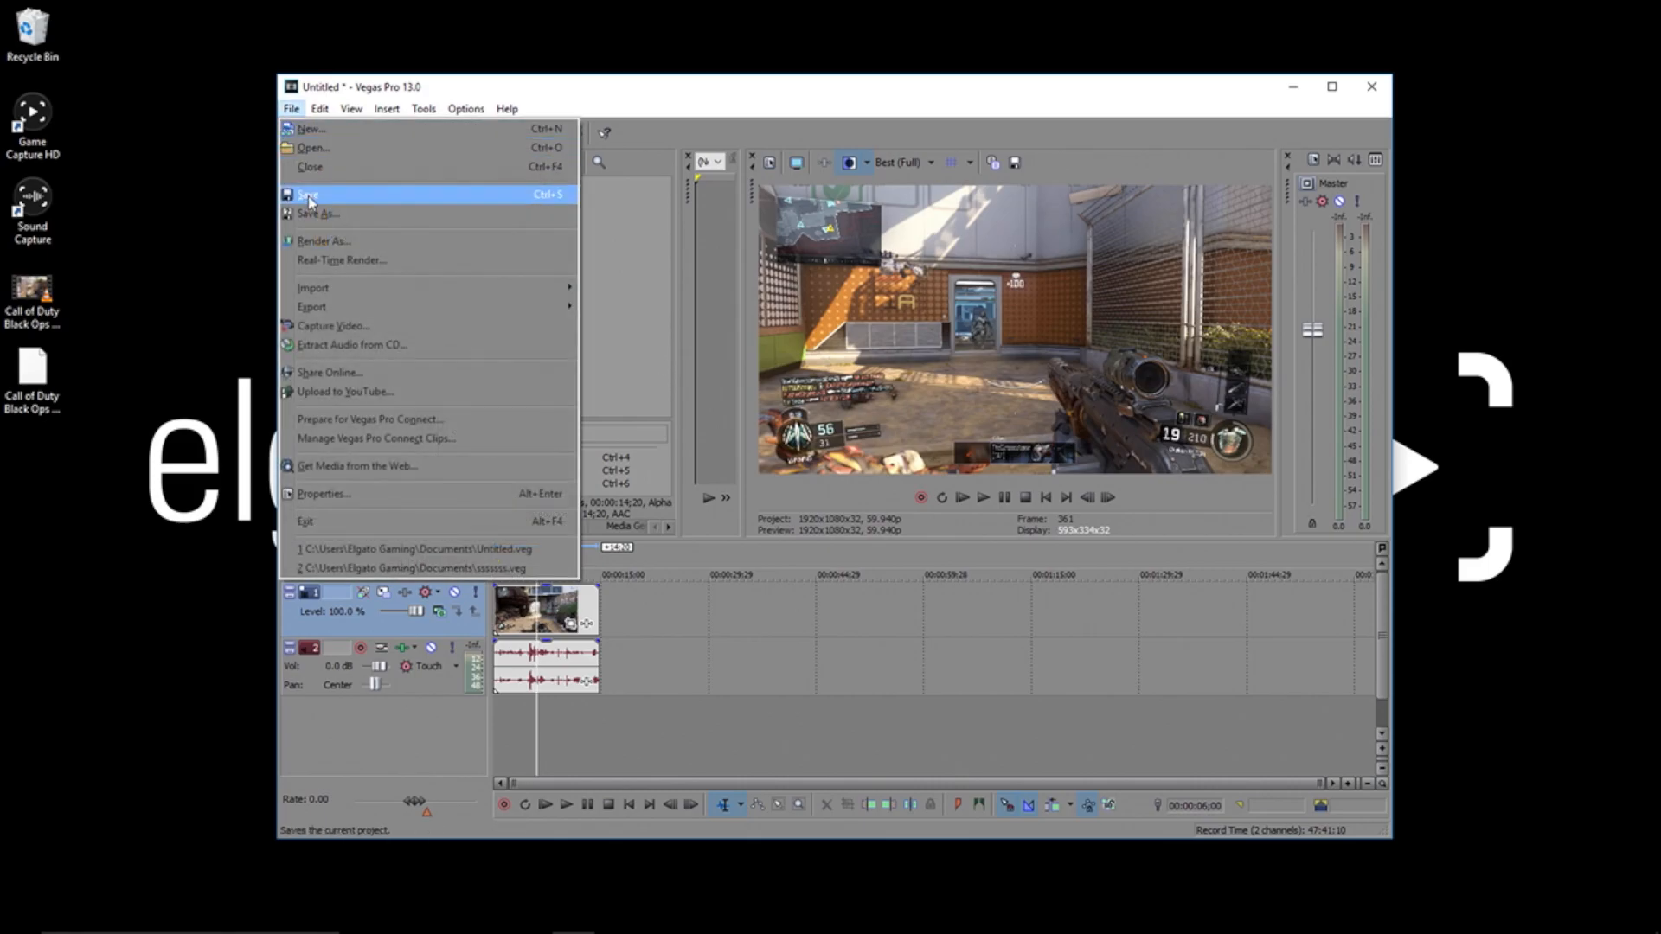
Start Render As and select the MainConcept AVC/AAC Internet HD 1080p template.
{"action": "left_click", "coordinate": [323, 242]}
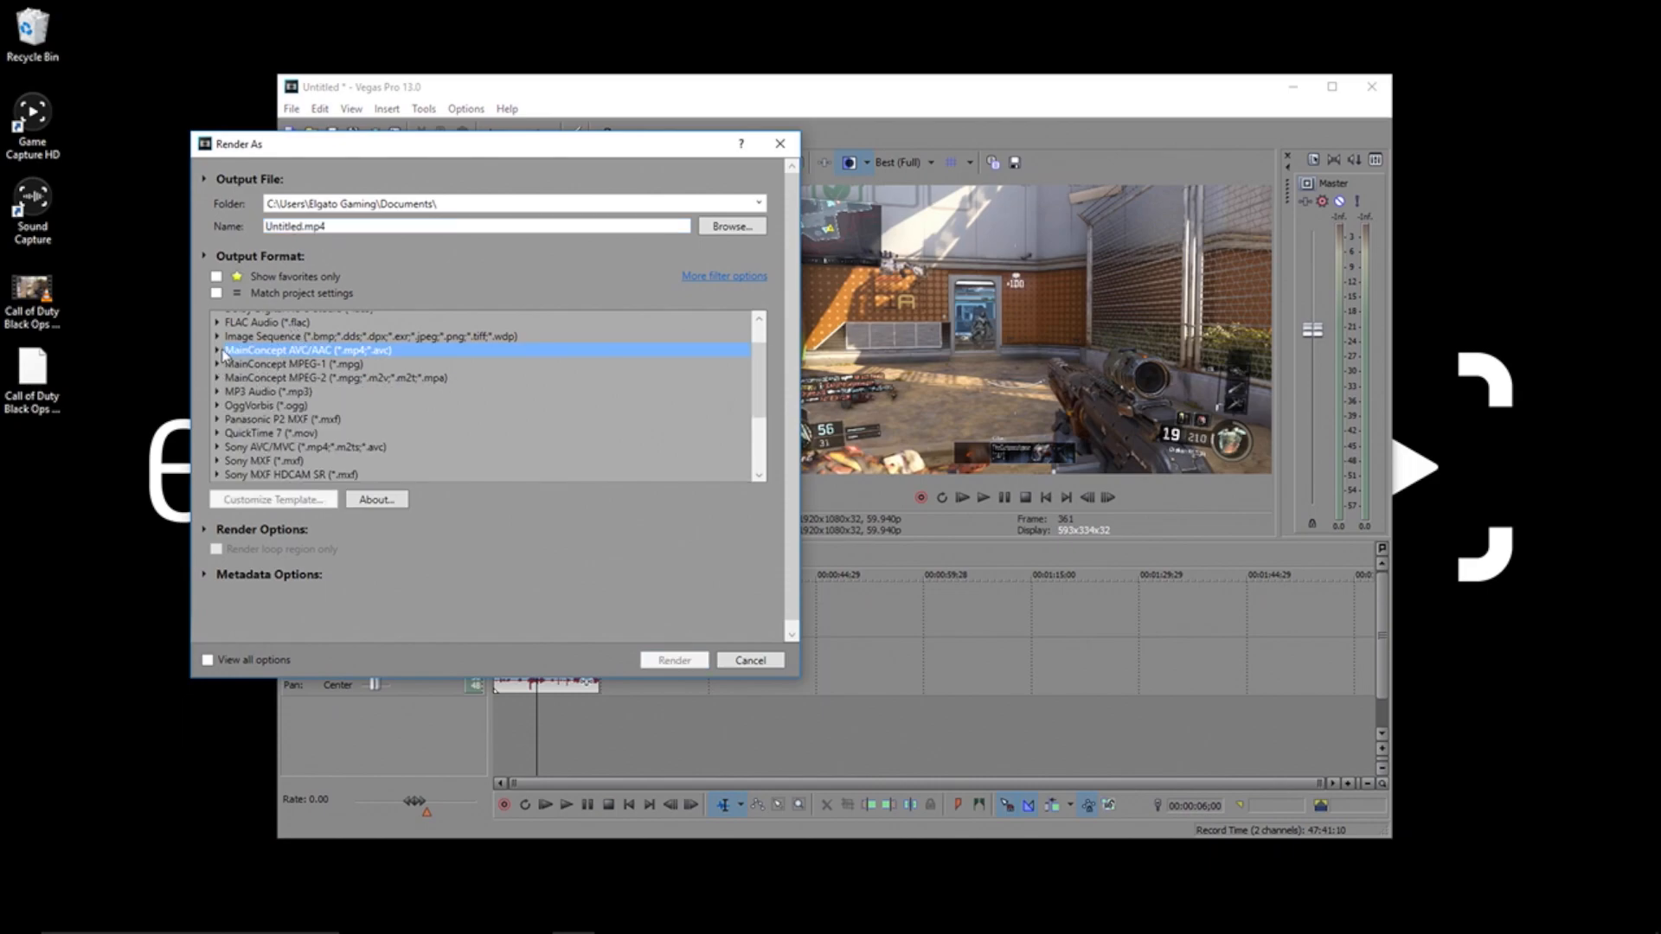
{"action": "mouse_move", "coordinate": [363, 363]}
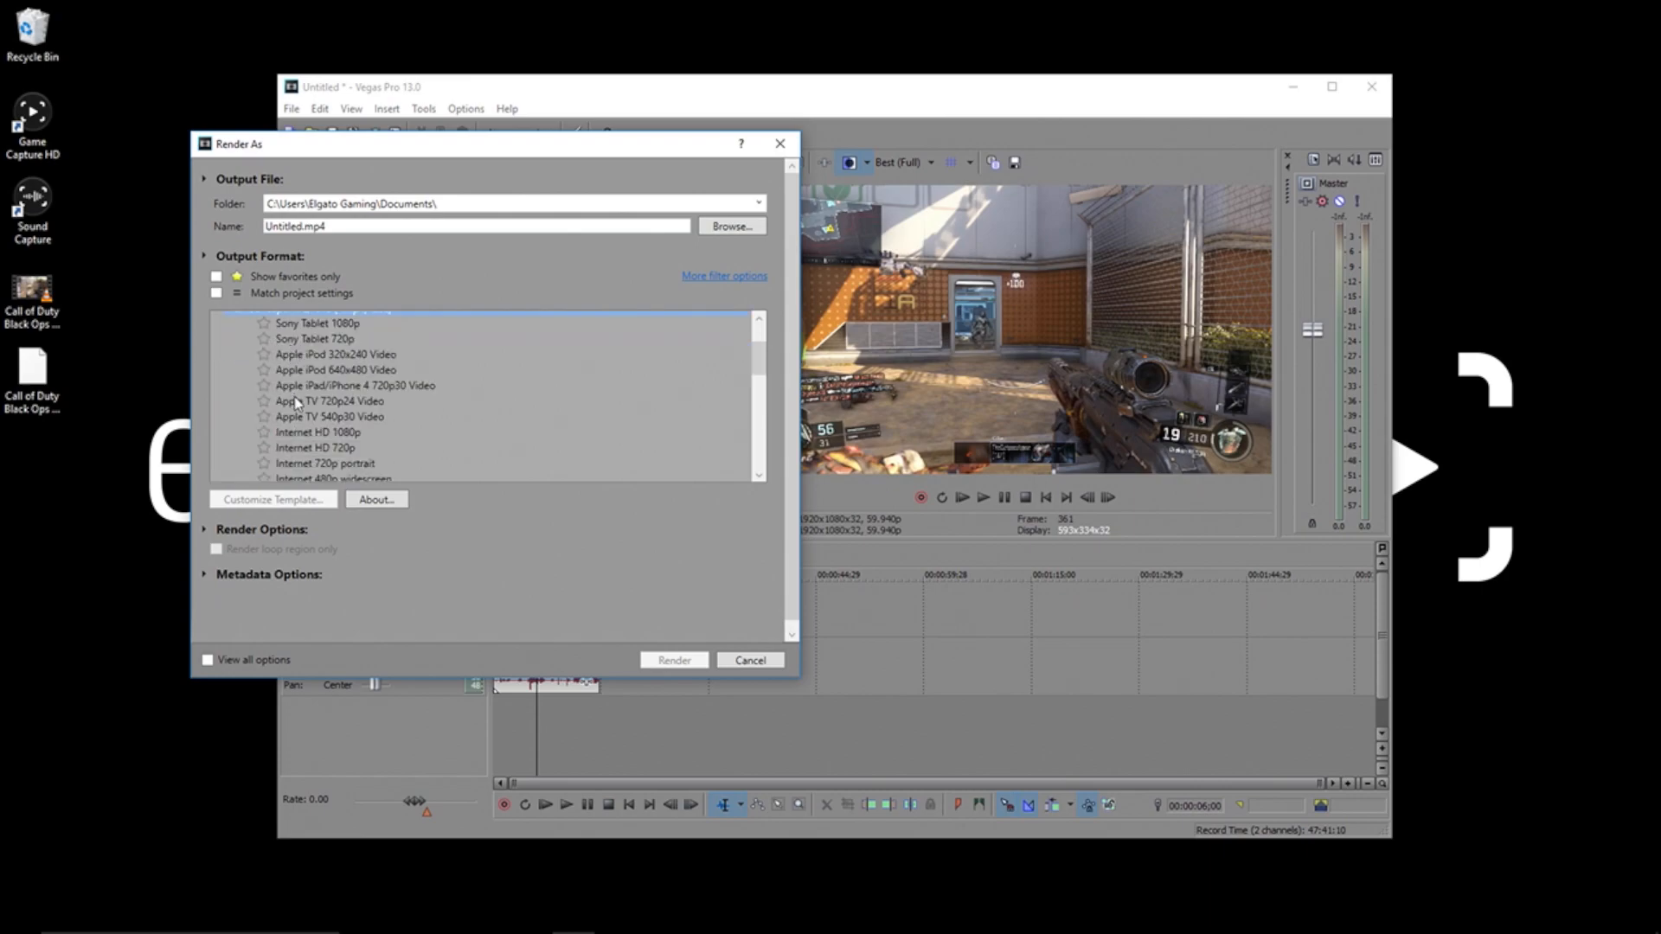
{"action": "left_click", "coordinate": [320, 431]}
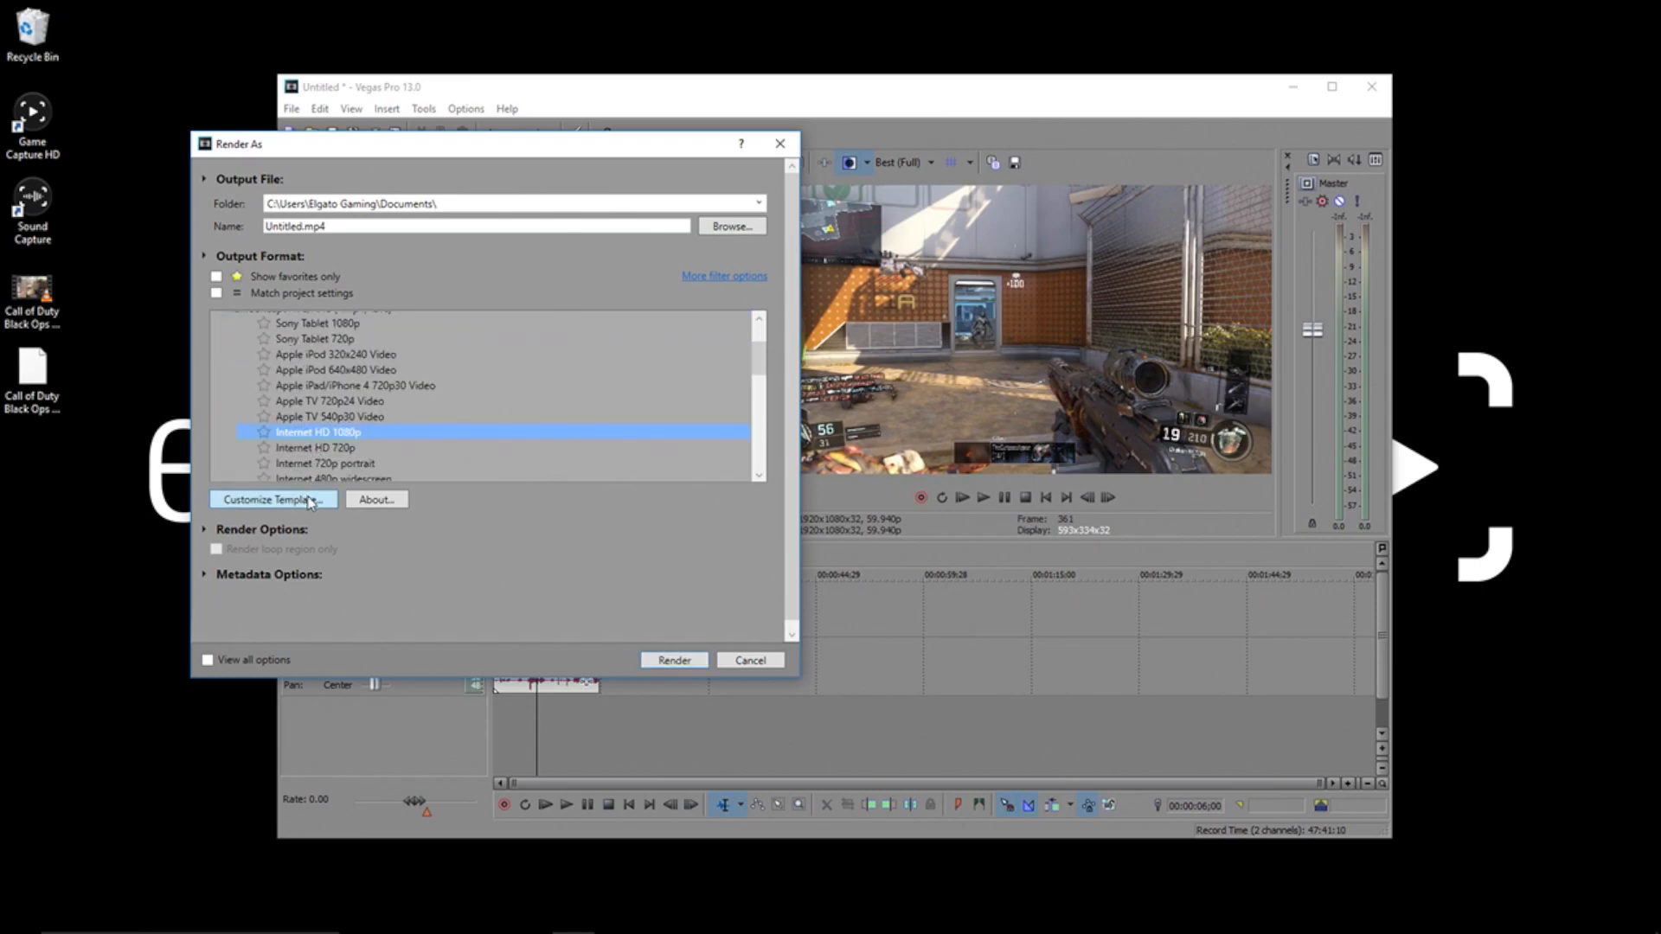
Customise the template with a 59.94 fps frame rate and two-pass encoding.
{"action": "left_click", "coordinate": [271, 499]}
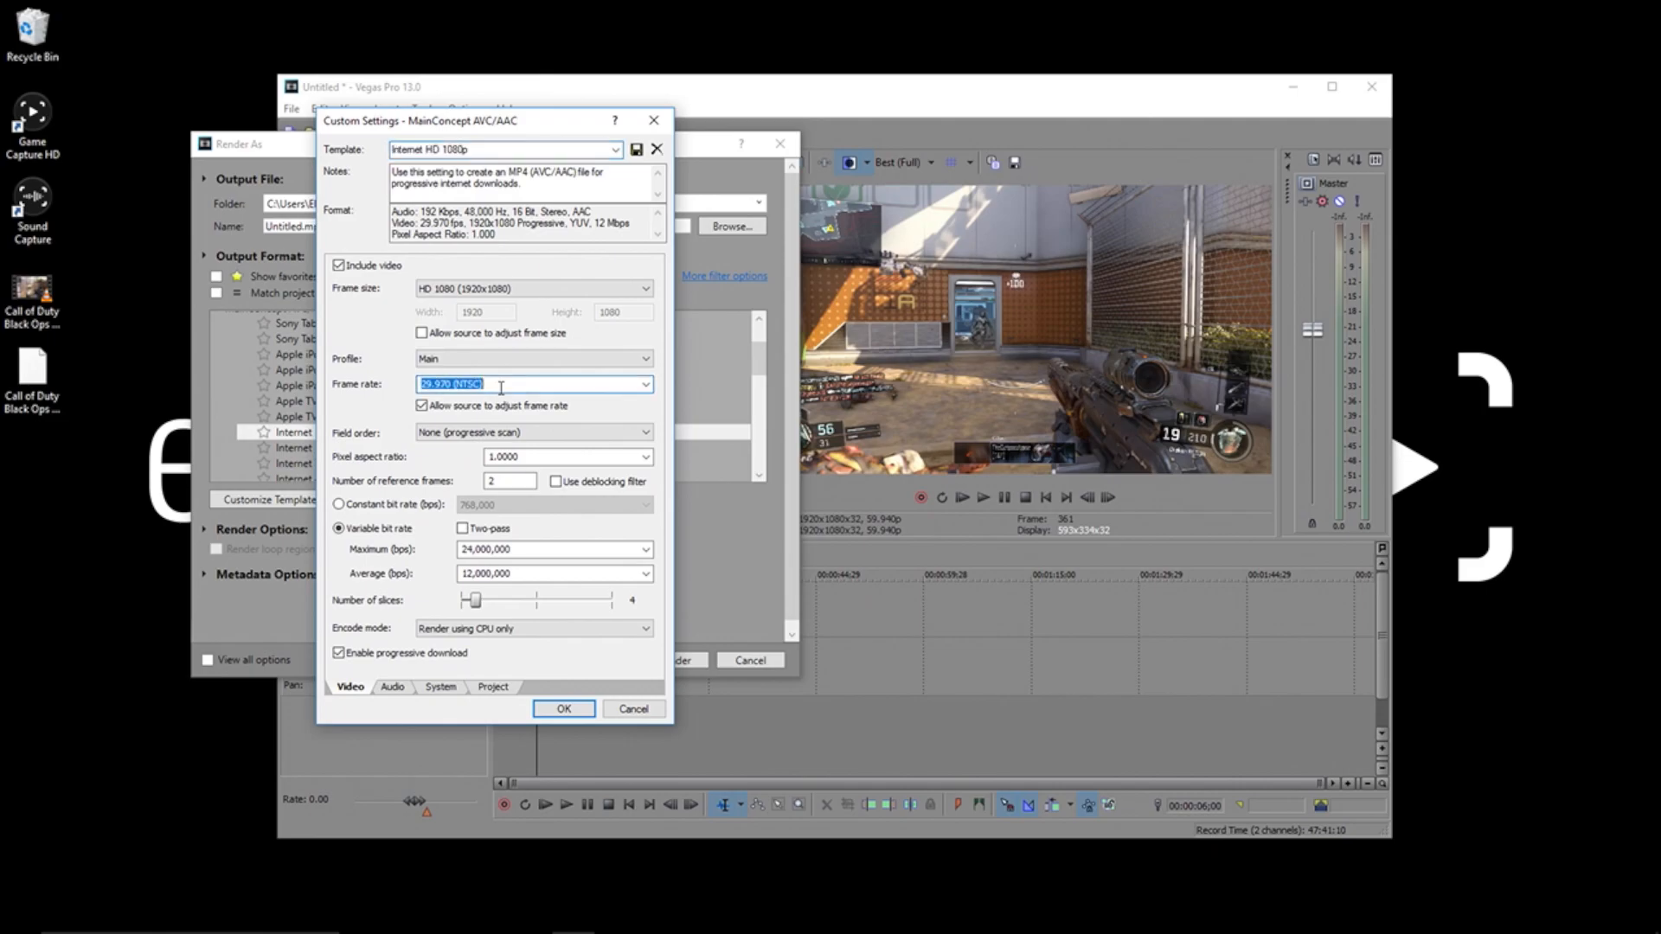
{"action": "type", "text": "59."}
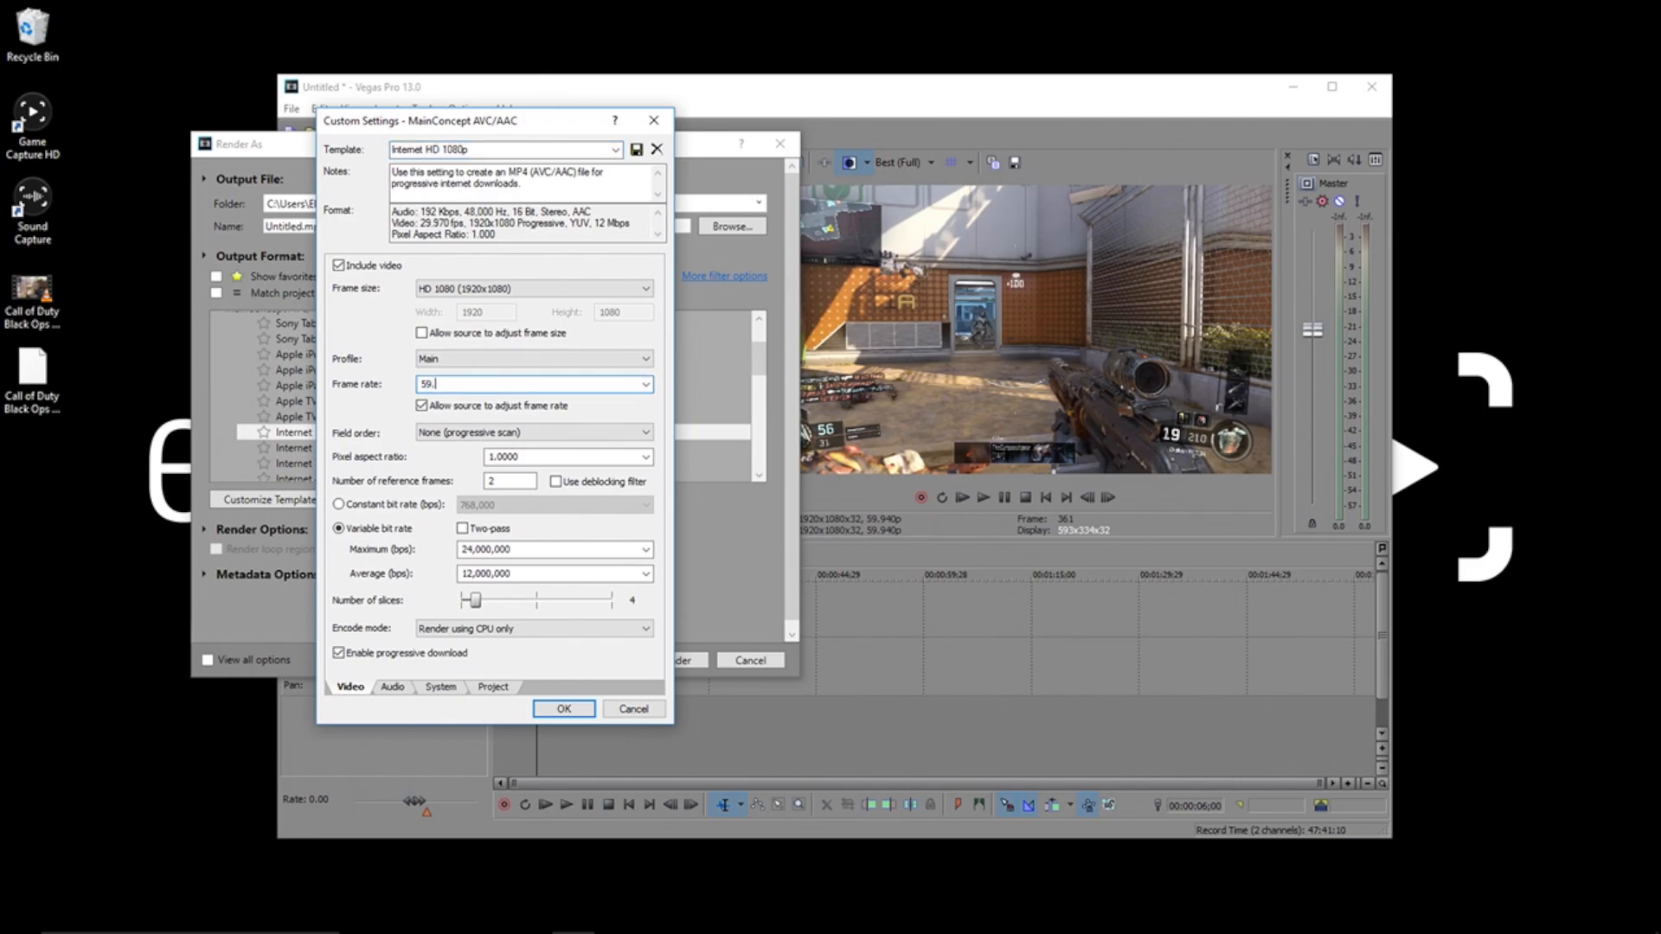
{"action": "type", "text": "940000"}
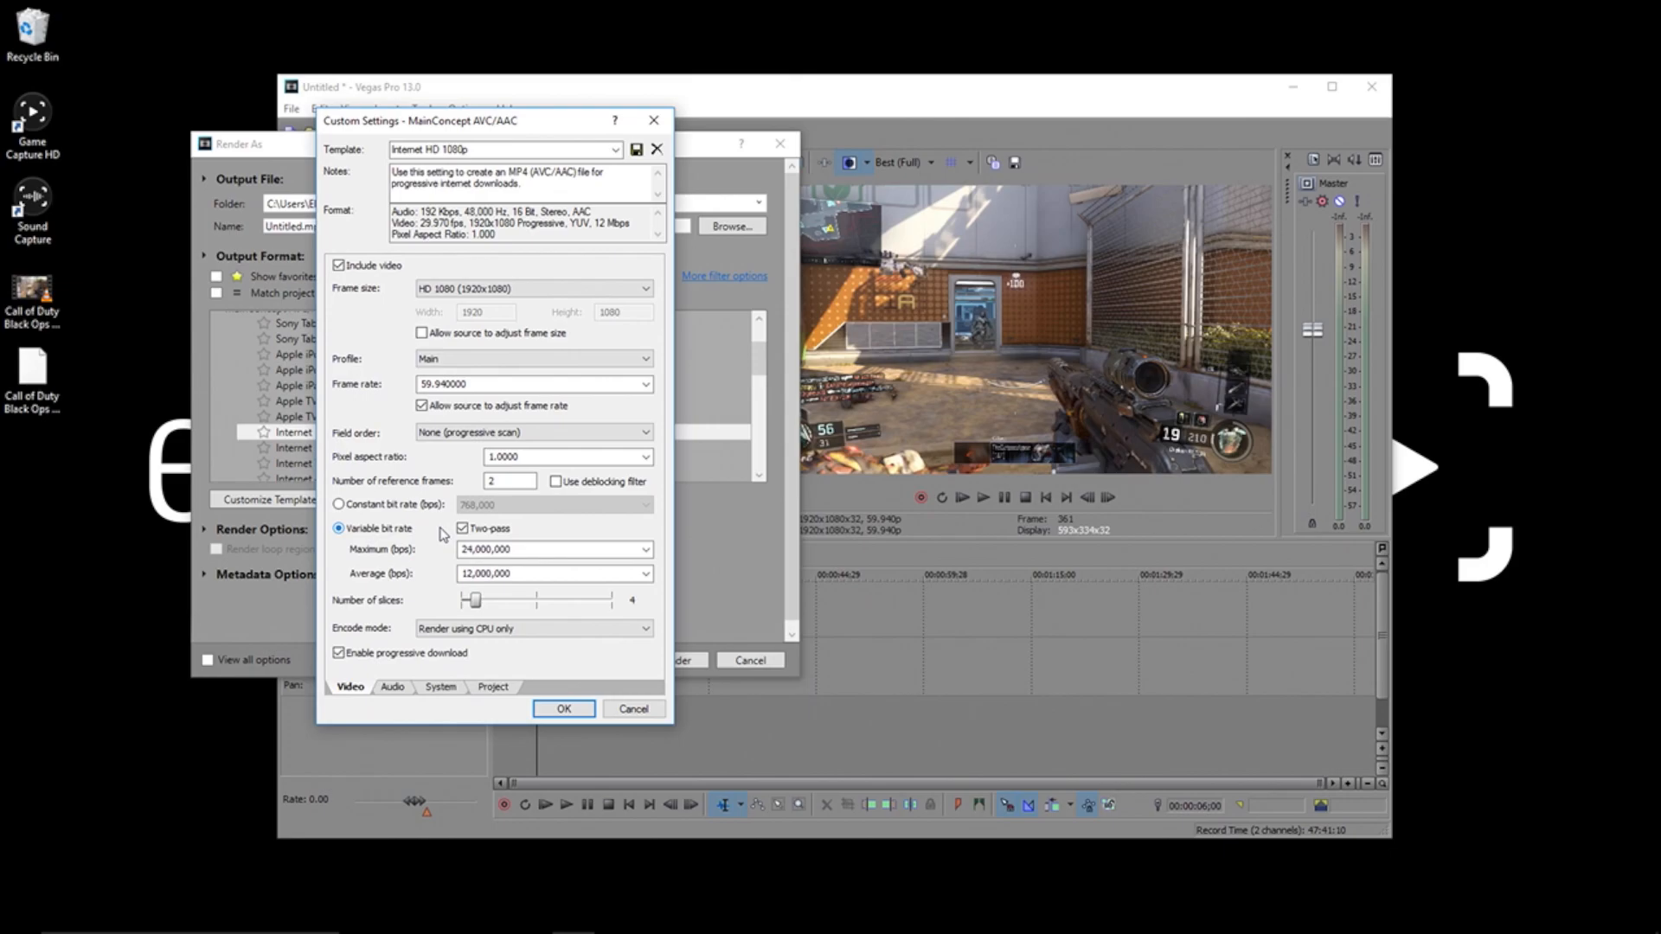
Set the variable bit rate to 60,000,000 maximum and 40,000,000 average, ready to rename the template.
{"action": "left_click", "coordinate": [551, 549]}
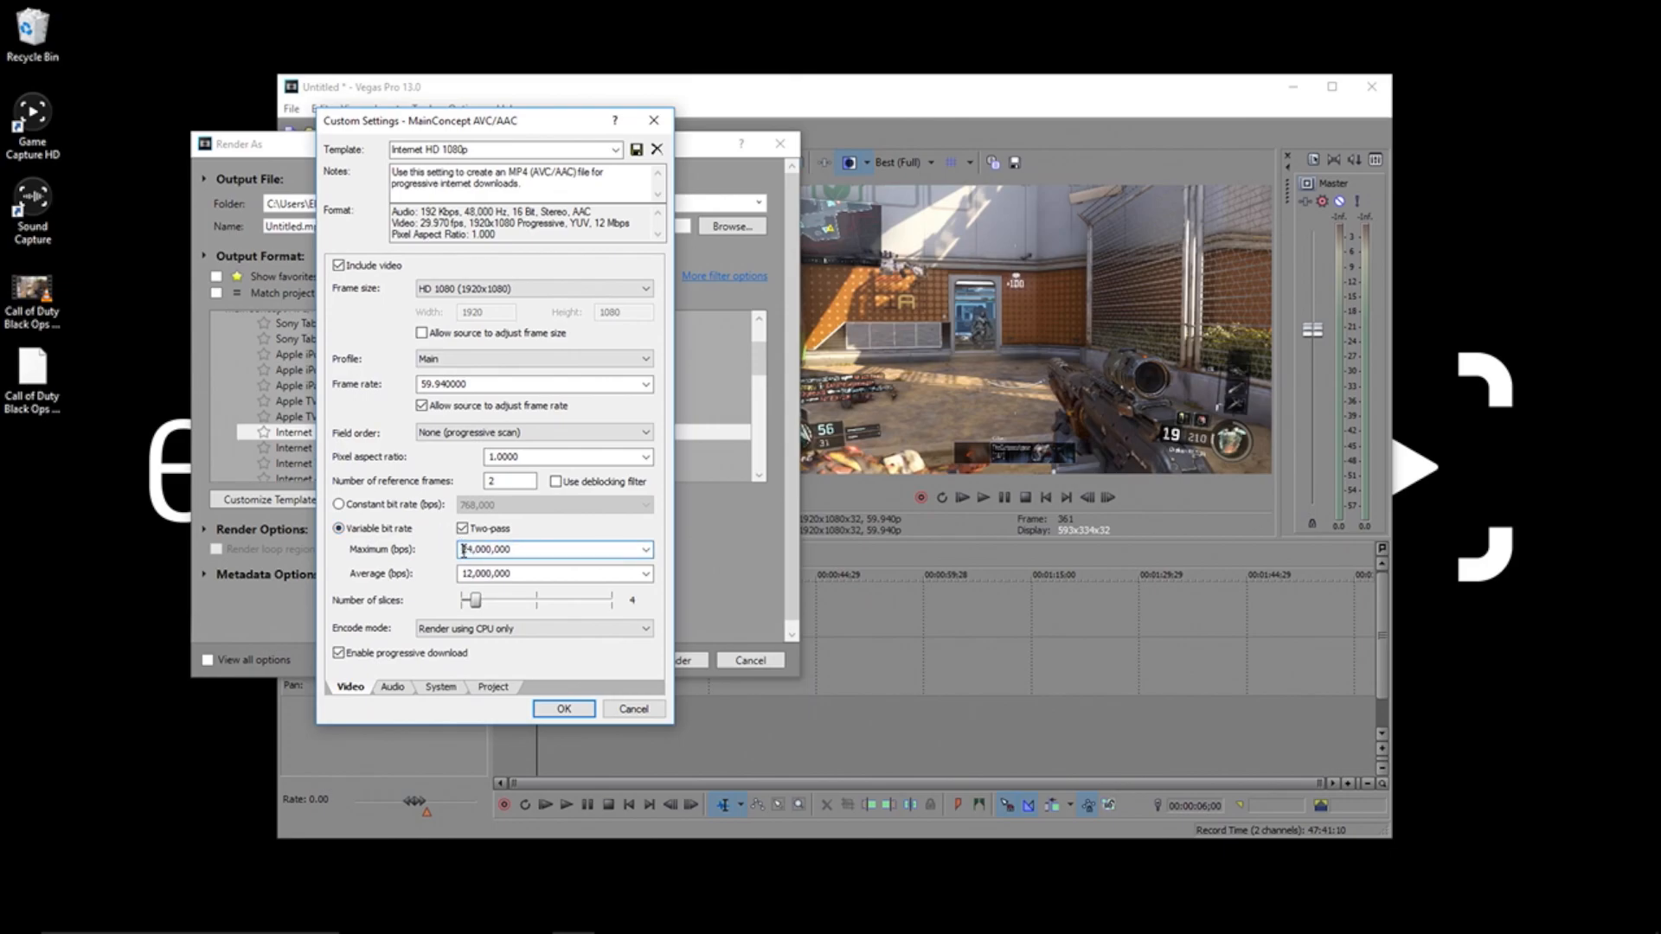
{"action": "triple_click", "coordinate": [551, 548]}
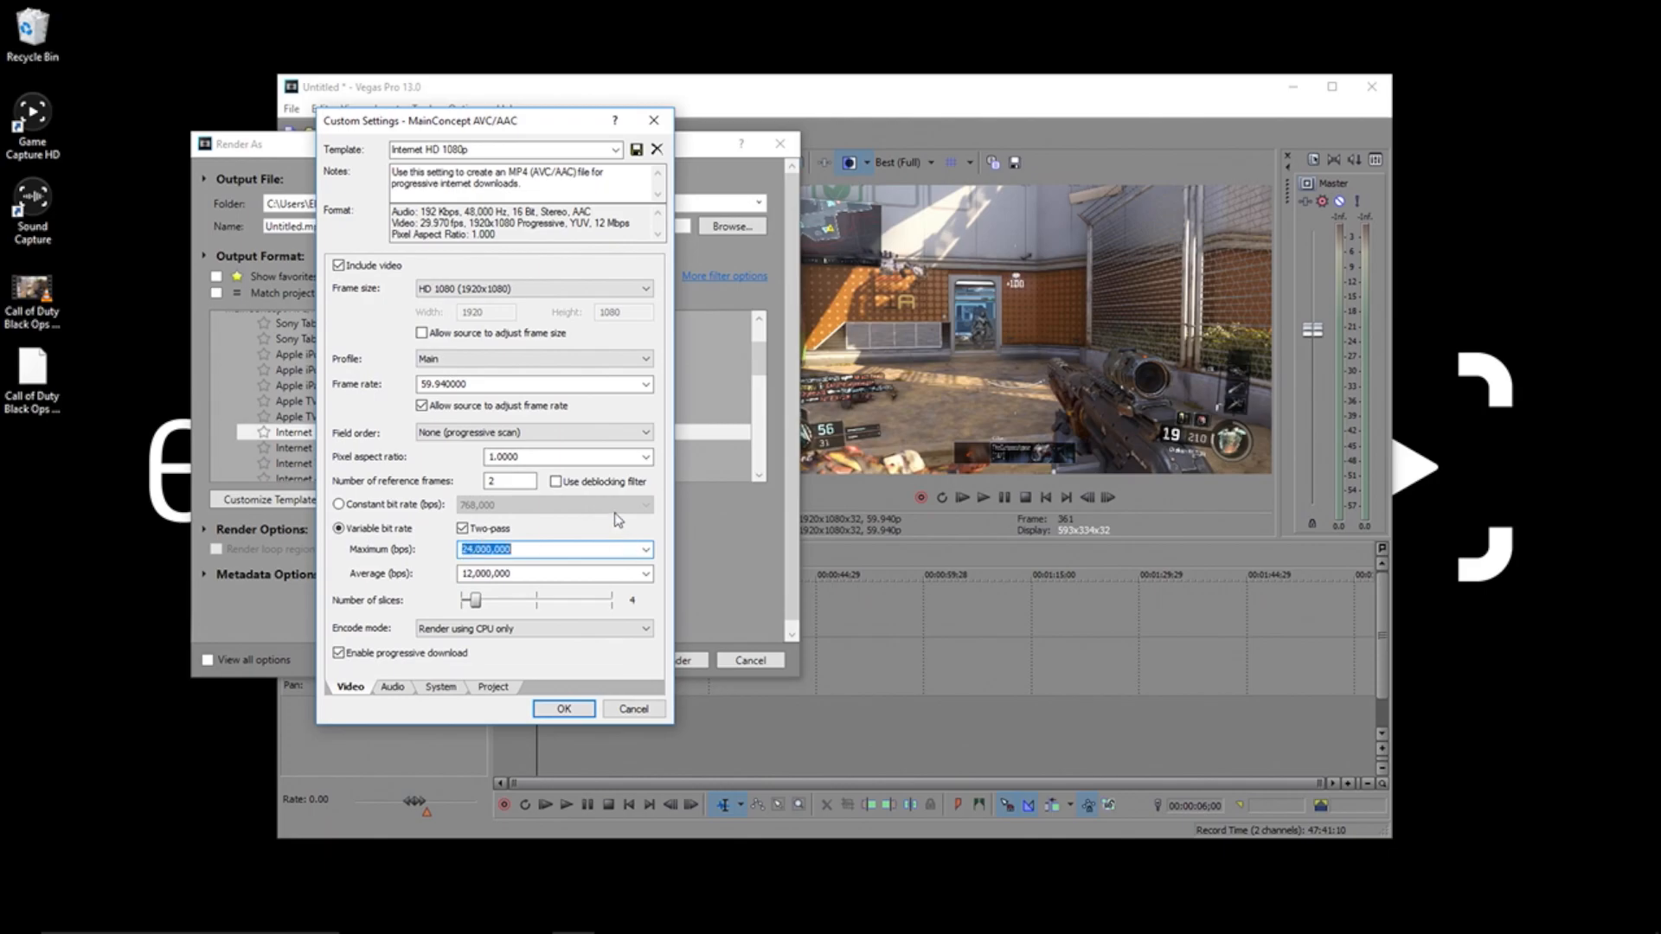
{"action": "type", "text": "60000"}
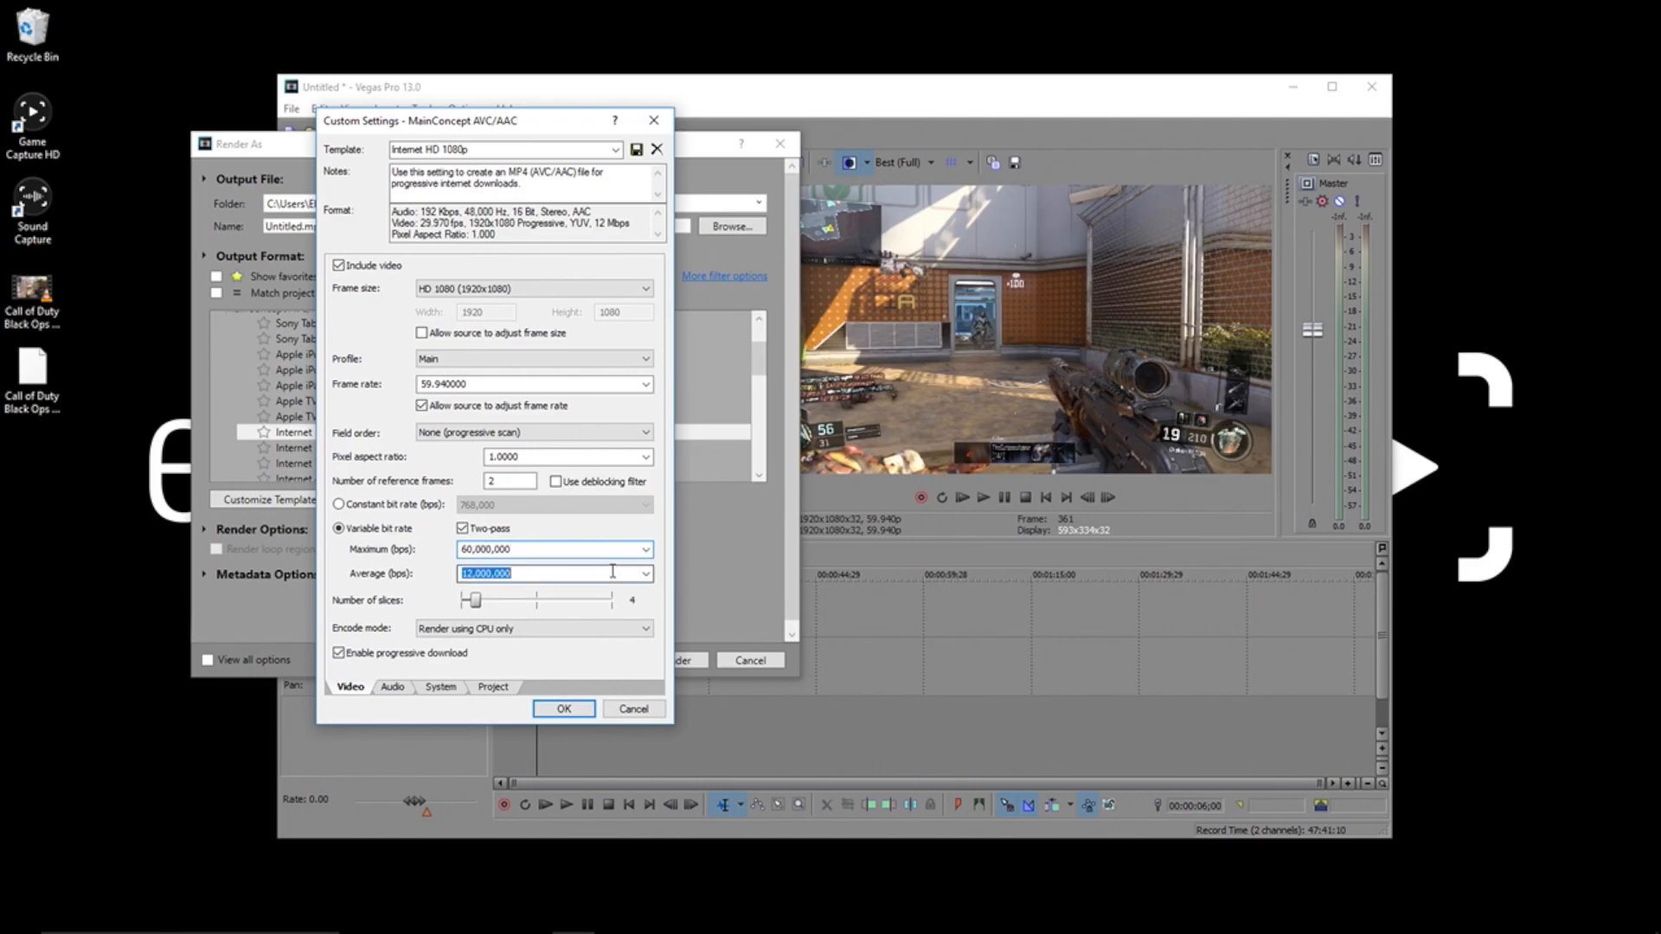
{"action": "type", "text": "40000000"}
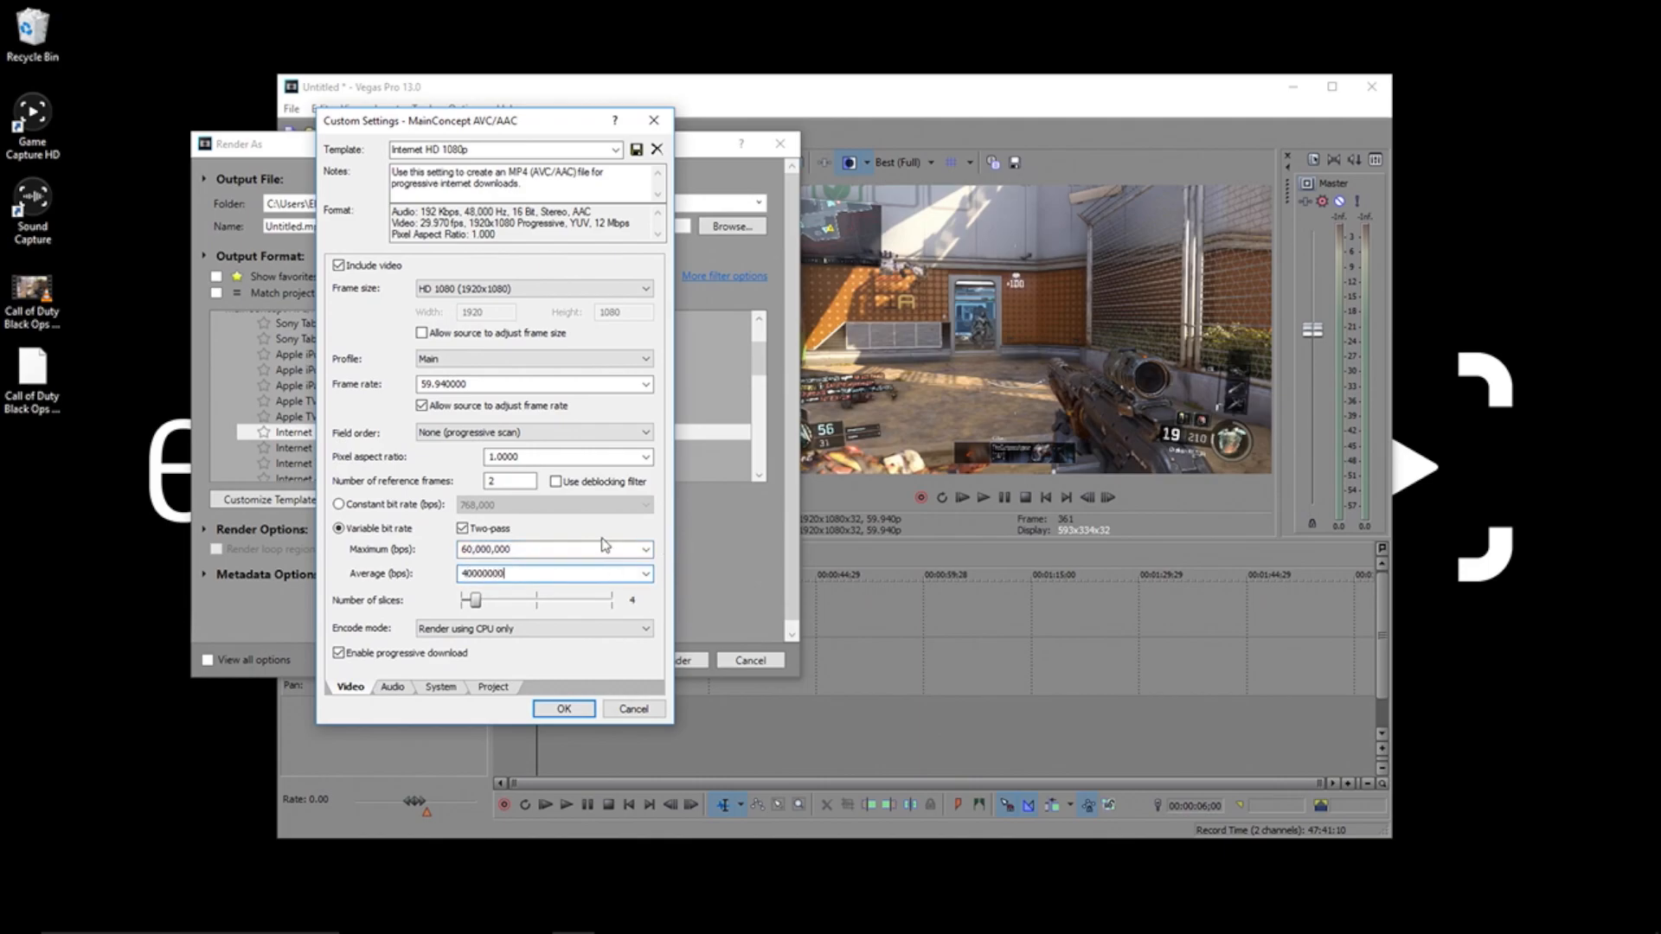
{"action": "triple_click", "coordinate": [551, 548]}
{"action": "type", "text": "1080p60"}
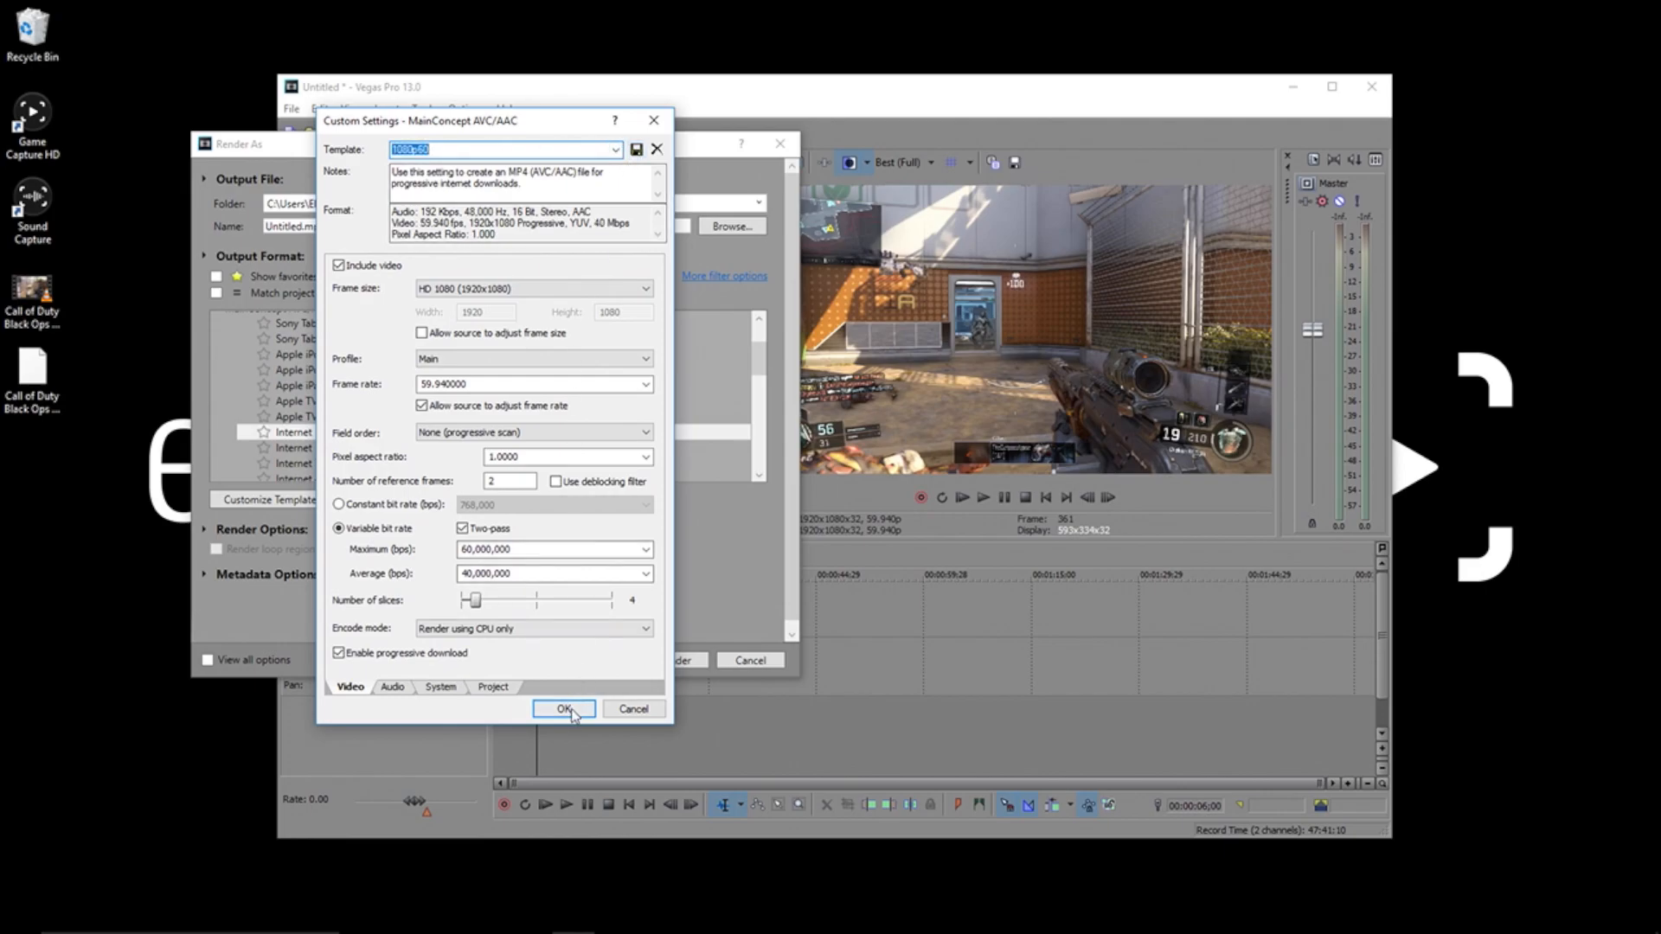
Confirm the custom 1080p60 template settings and start rendering the project.
{"action": "left_click", "coordinate": [563, 708]}
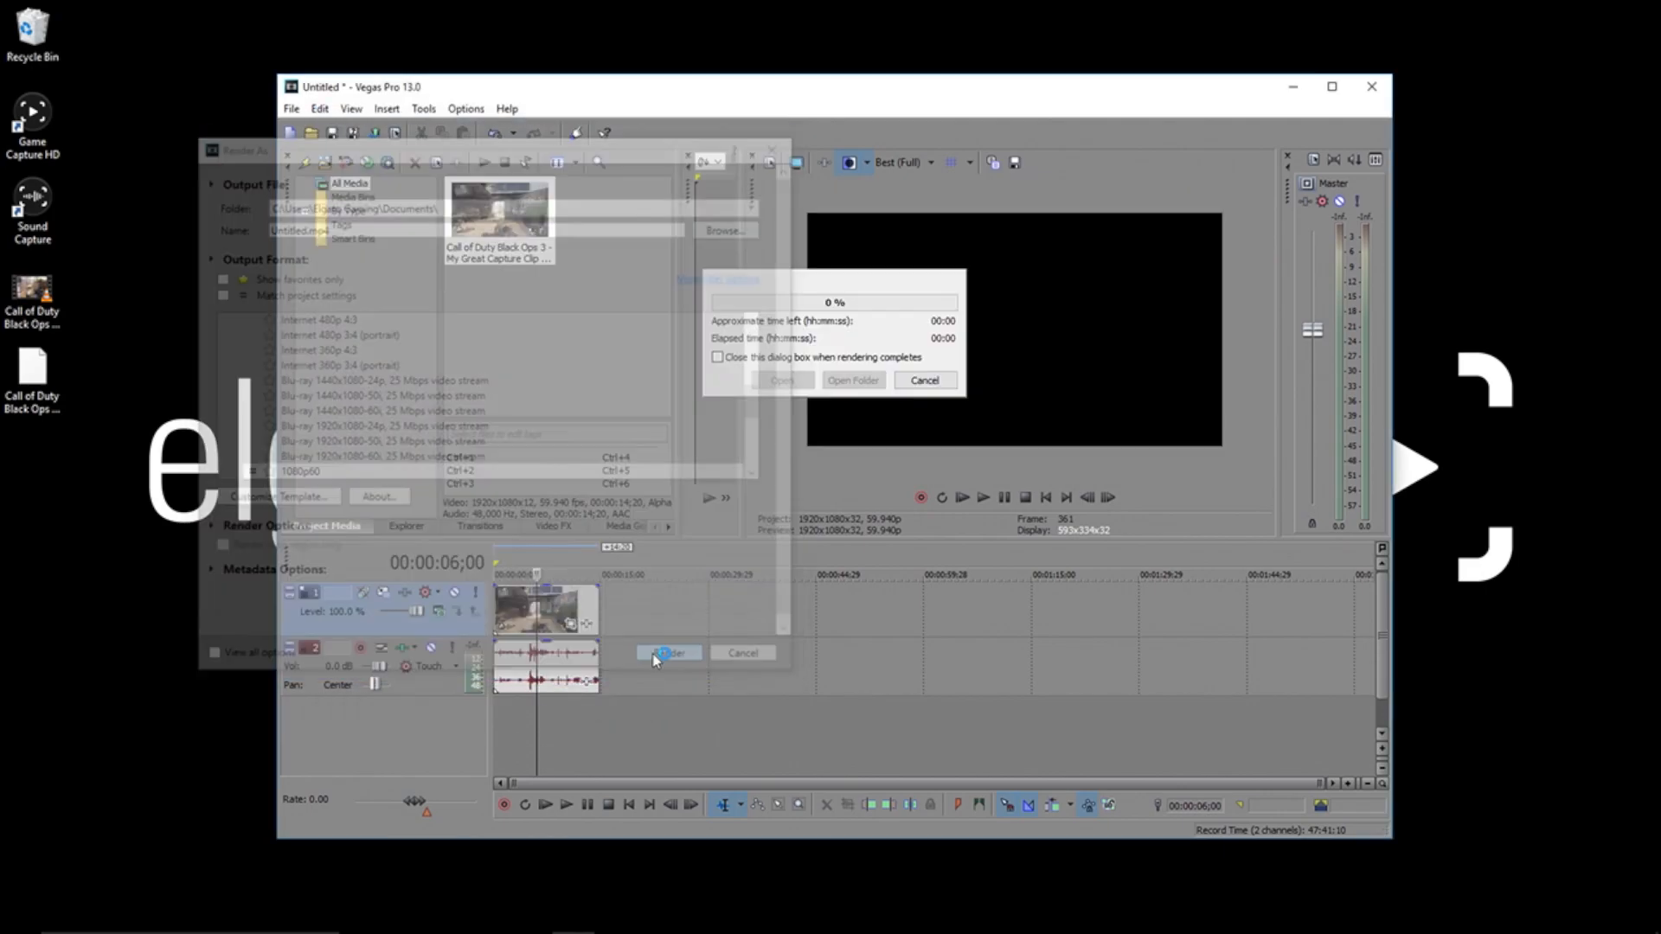